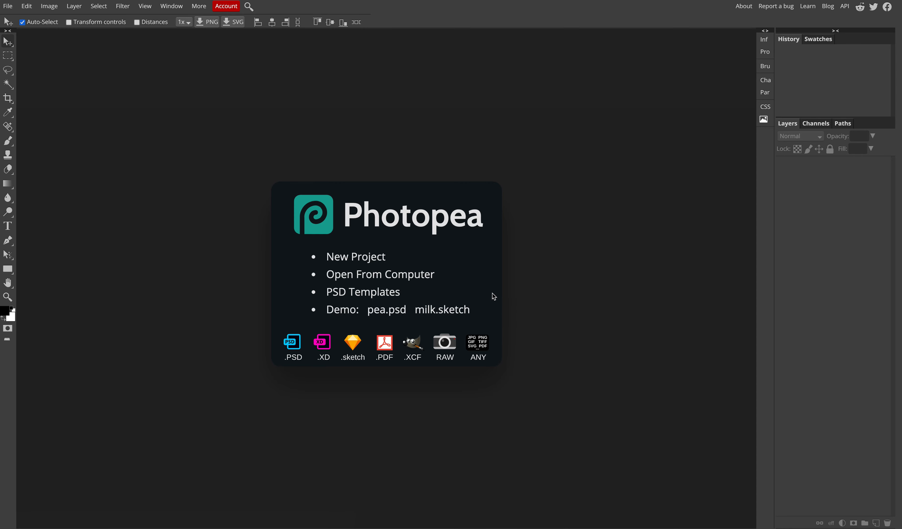
pyautogui.moveTo(498, 298)
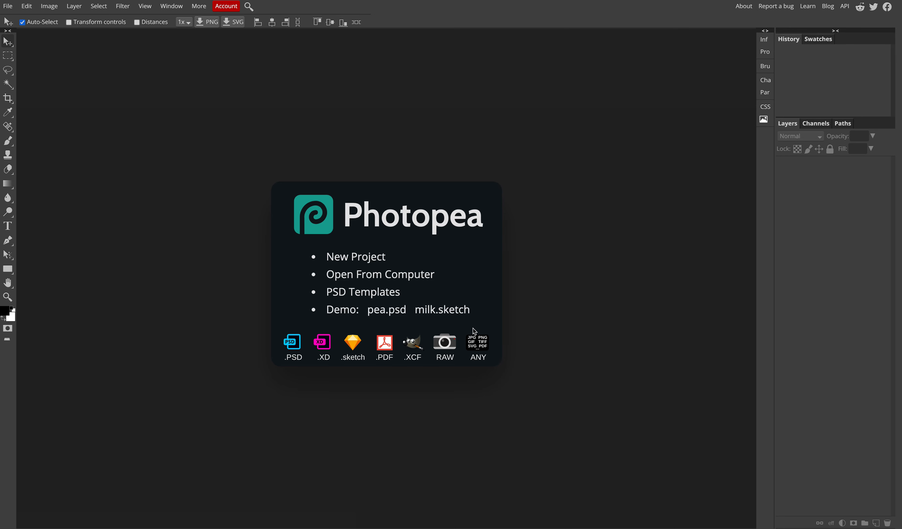
pyautogui.moveTo(309, 314)
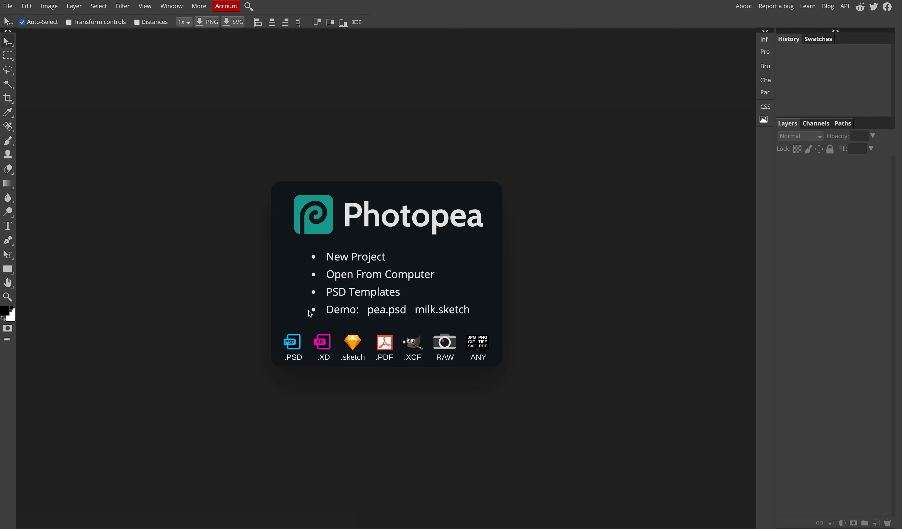
pyautogui.moveTo(309, 312)
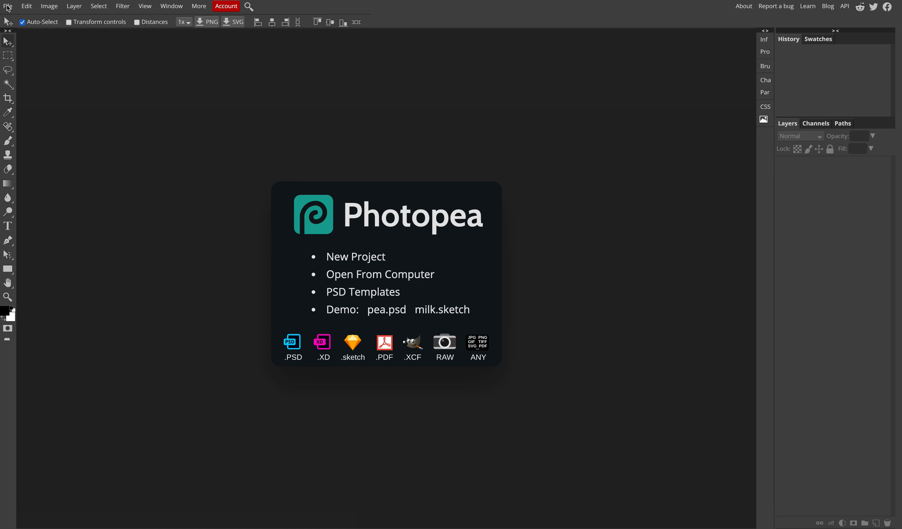
pyautogui.moveTo(8, 13)
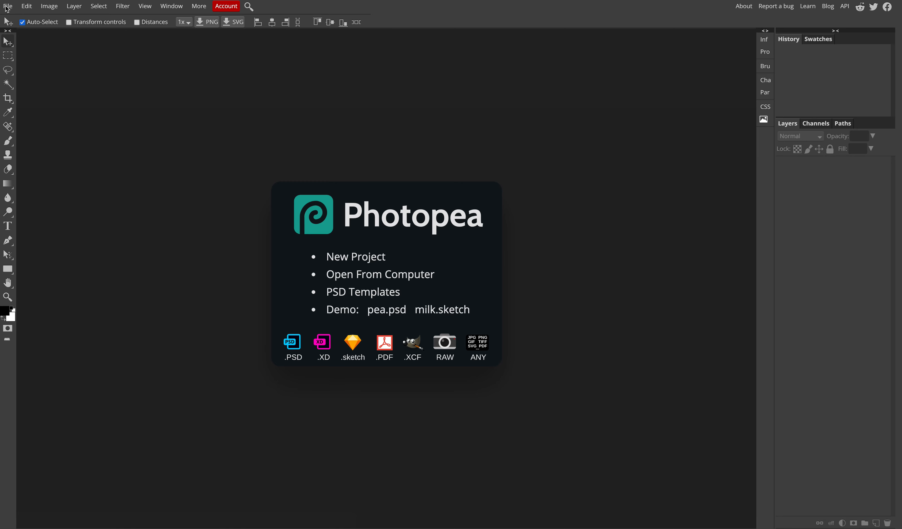
pyautogui.moveTo(10, 12)
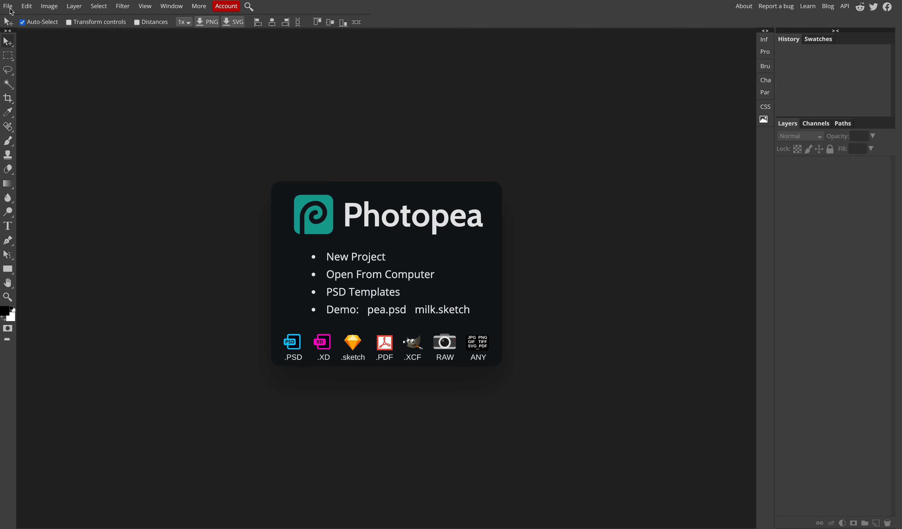
pyautogui.moveTo(7, 14)
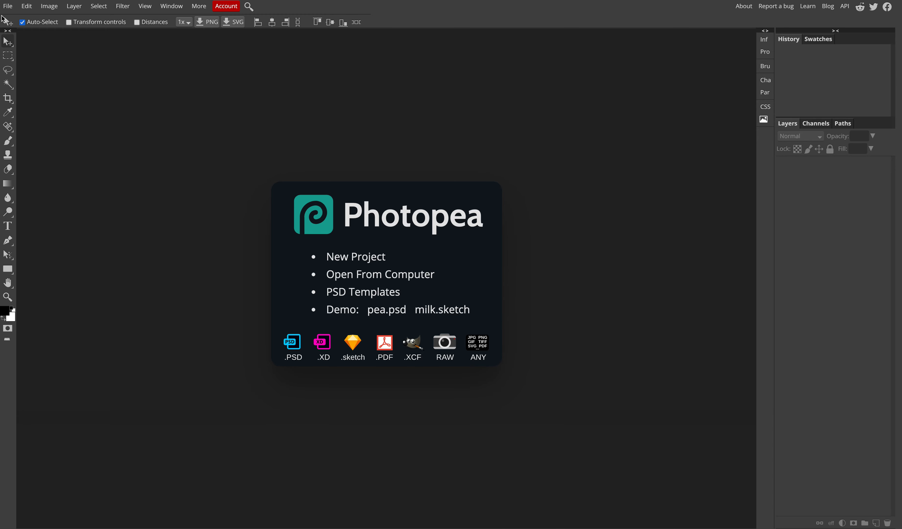
# Start File > Open and browse the camera card to NIKON D3500 > DCIM > 102D3500
pyautogui.click(7, 6)
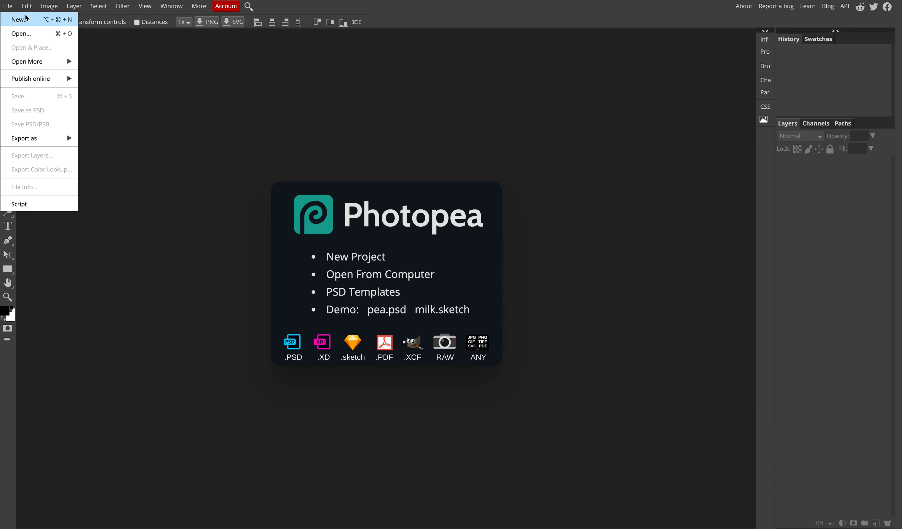
pyautogui.click(21, 33)
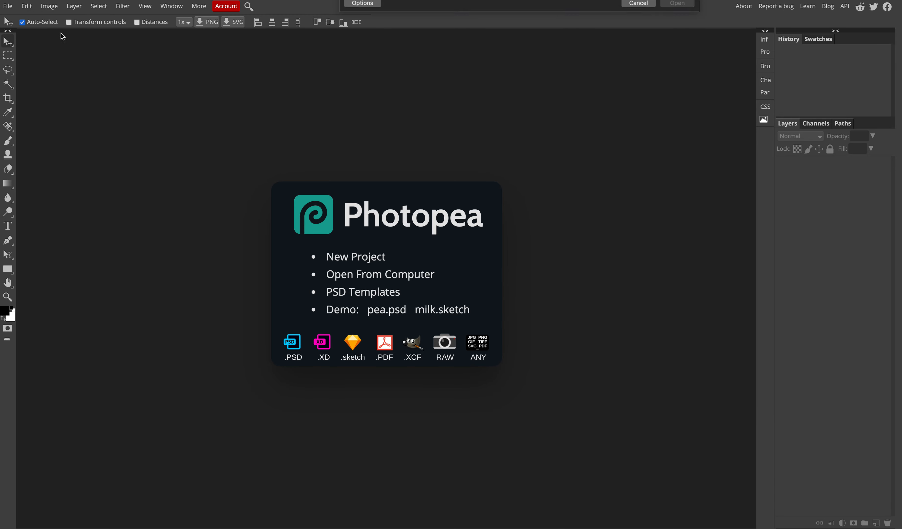
pyautogui.click(379, 274)
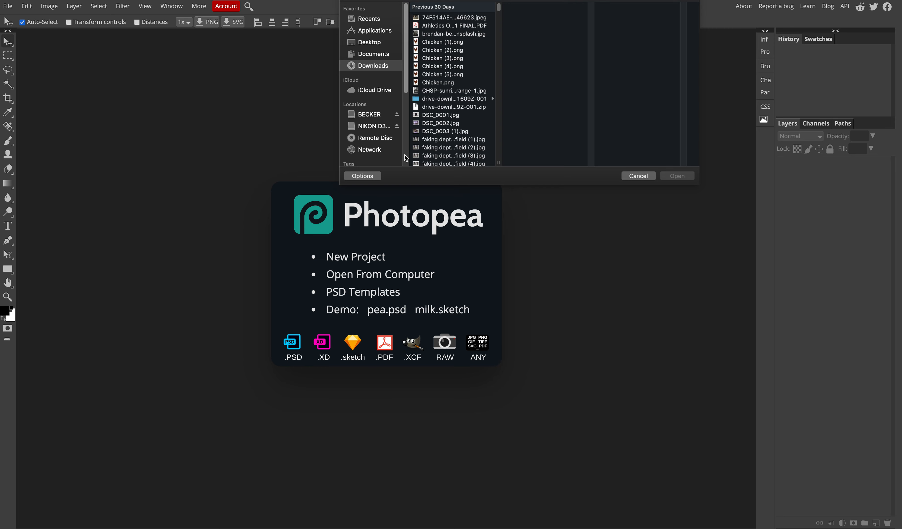
pyautogui.click(370, 126)
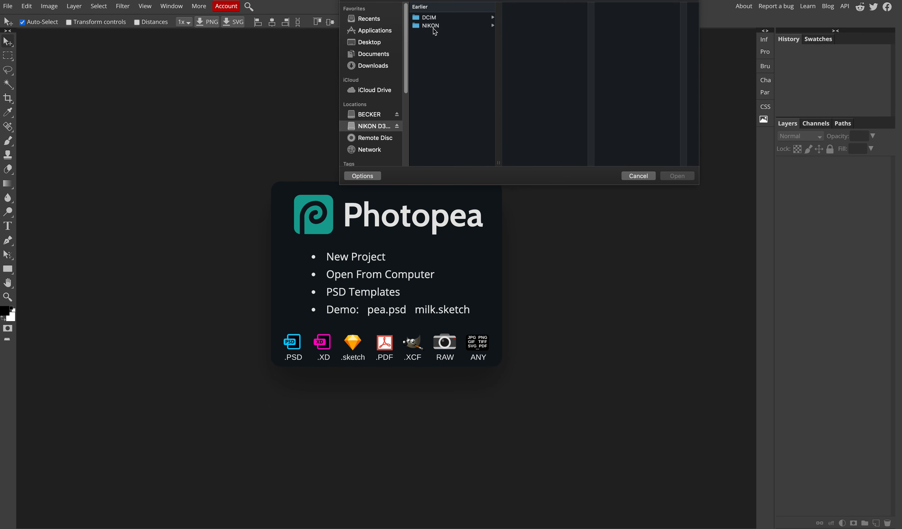
pyautogui.click(428, 17)
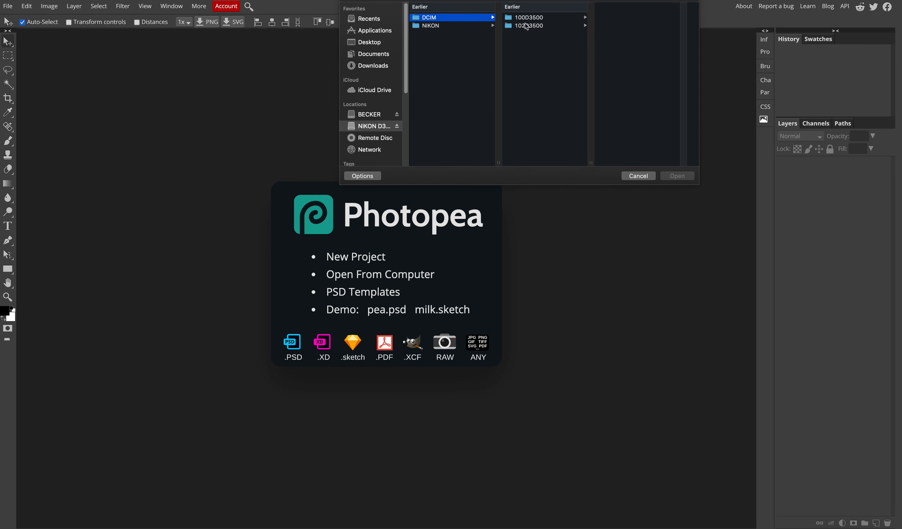
pyautogui.click(525, 26)
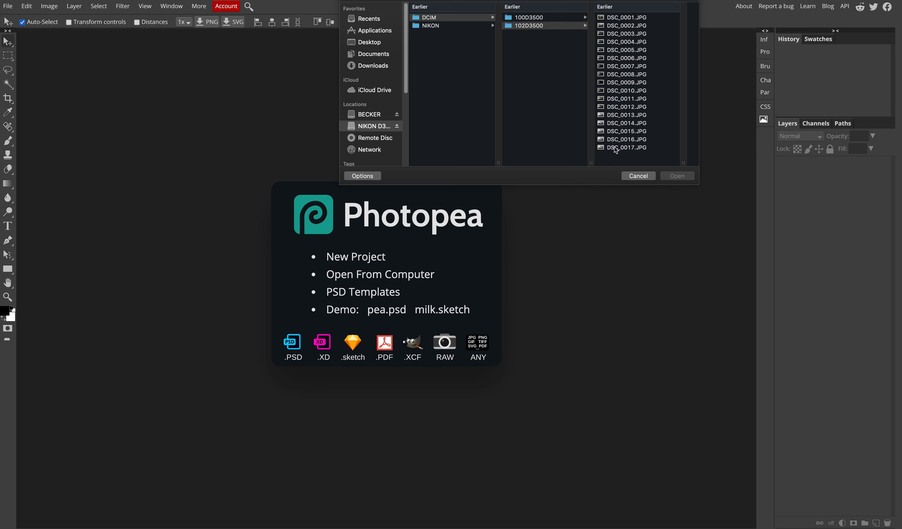
# Shift-select DSC_0013.JPG through DSC_0017.JPG and load all five photos
pyautogui.click(626, 146)
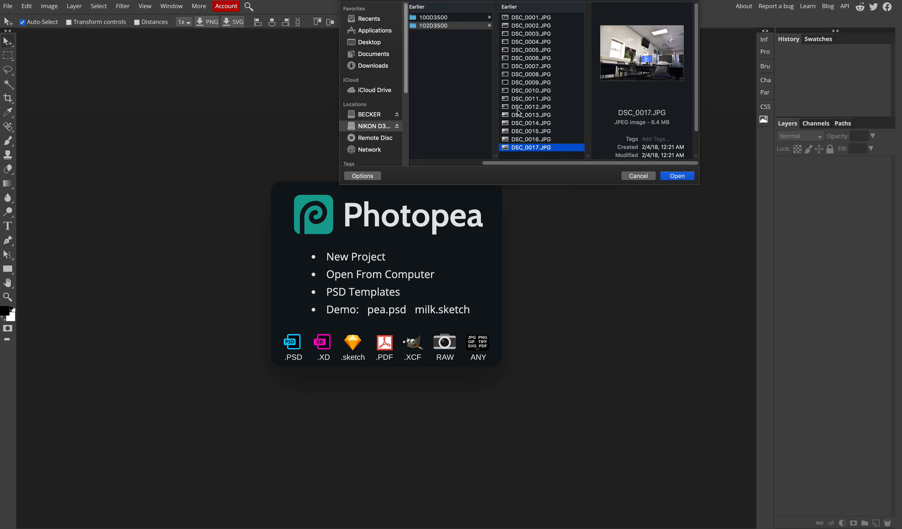
pyautogui.click(529, 114)
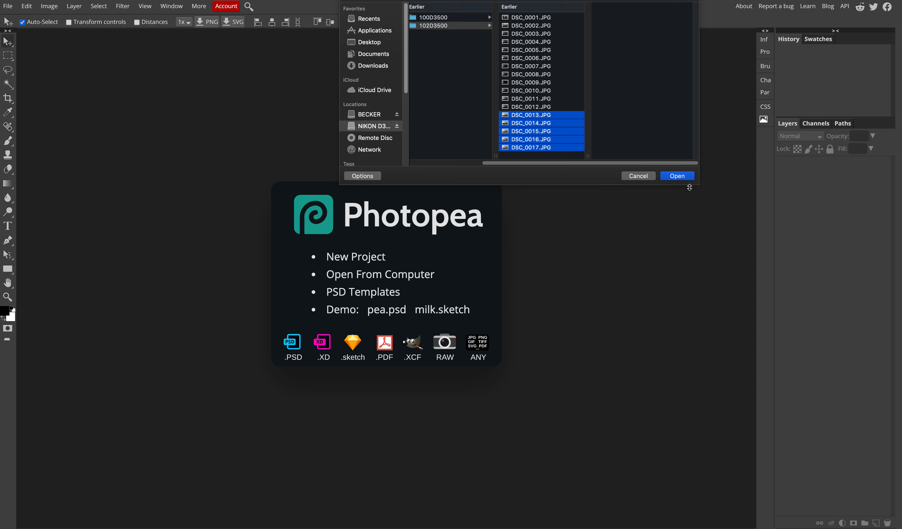
pyautogui.click(676, 175)
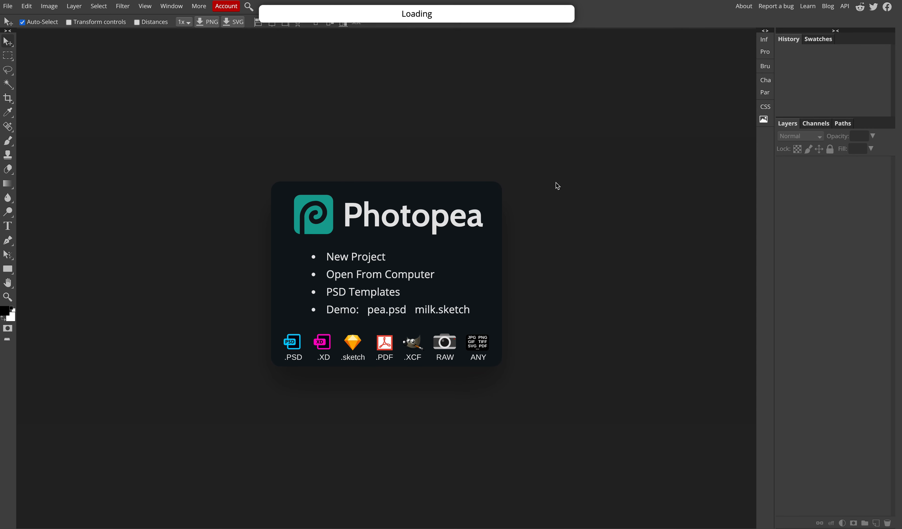
pyautogui.moveTo(387, 140)
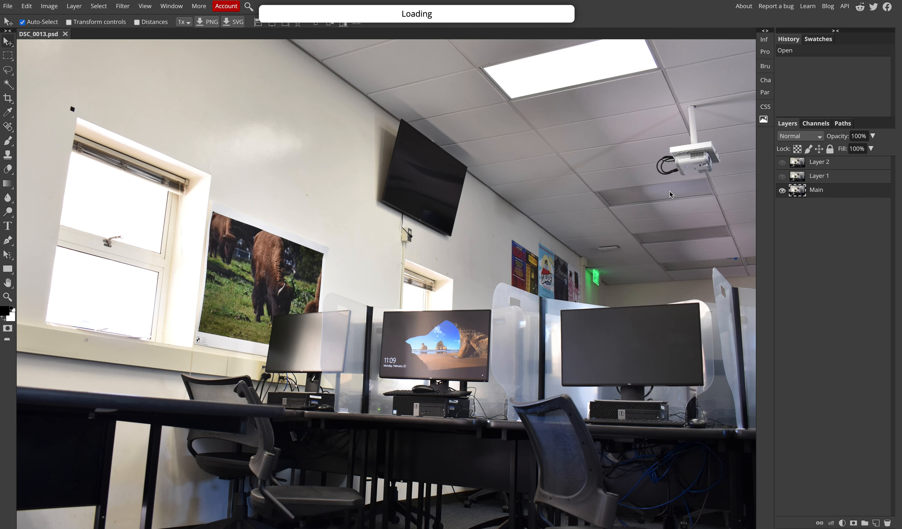
pyautogui.moveTo(543, 188)
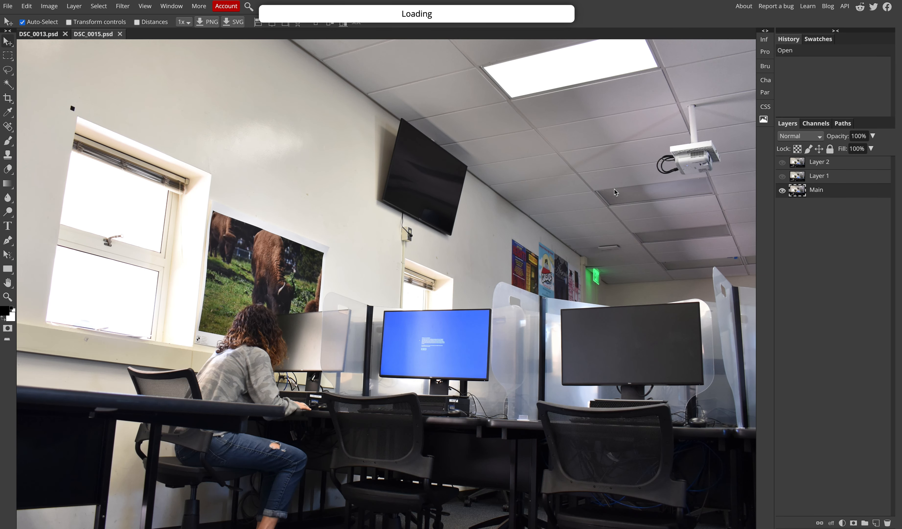
pyautogui.moveTo(321, 55)
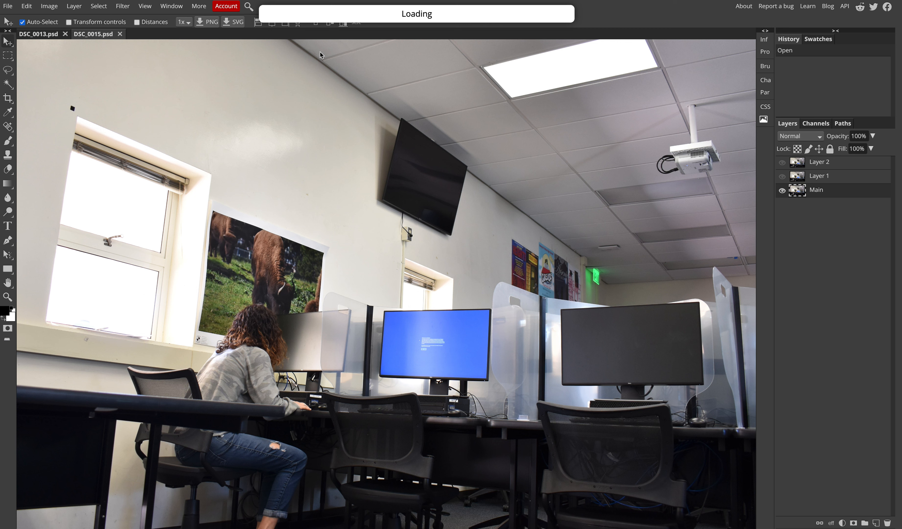
# View the DSC_0014 window-leaning shot and close the DSC_0013 document
pyautogui.click(148, 34)
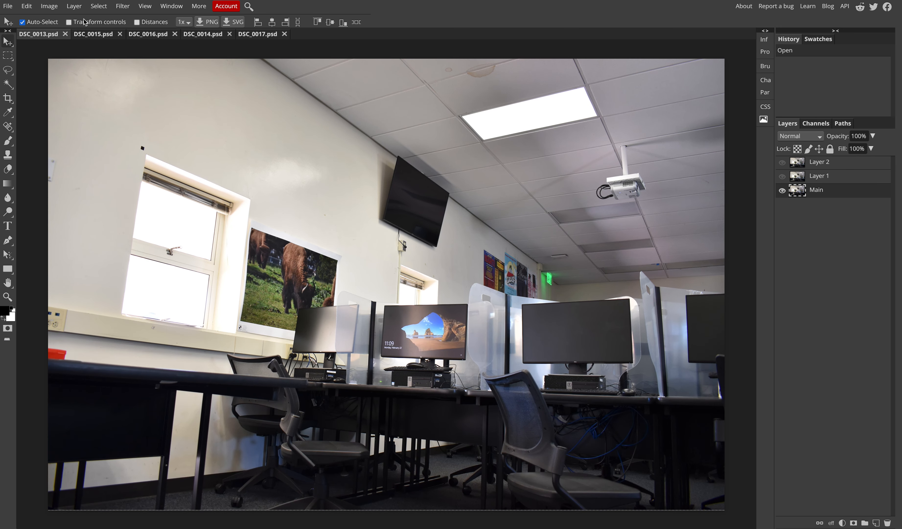
pyautogui.click(65, 33)
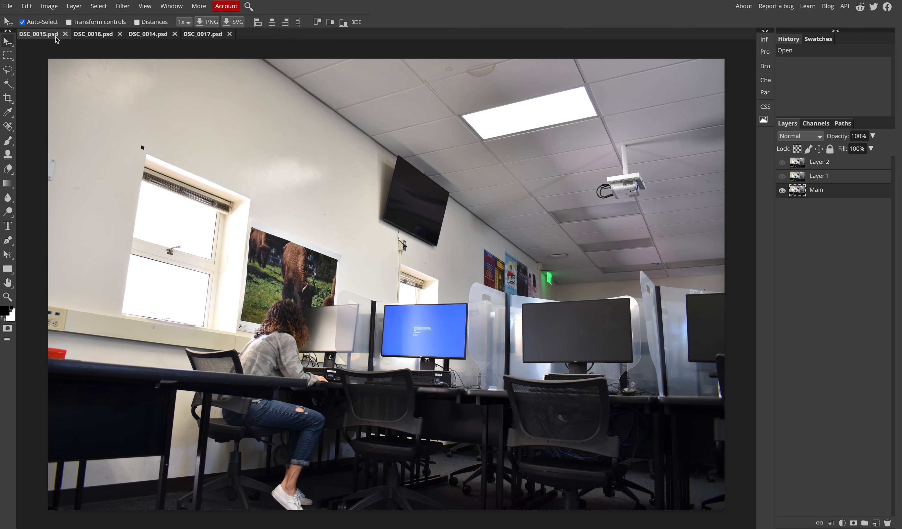
pyautogui.moveTo(211, 72)
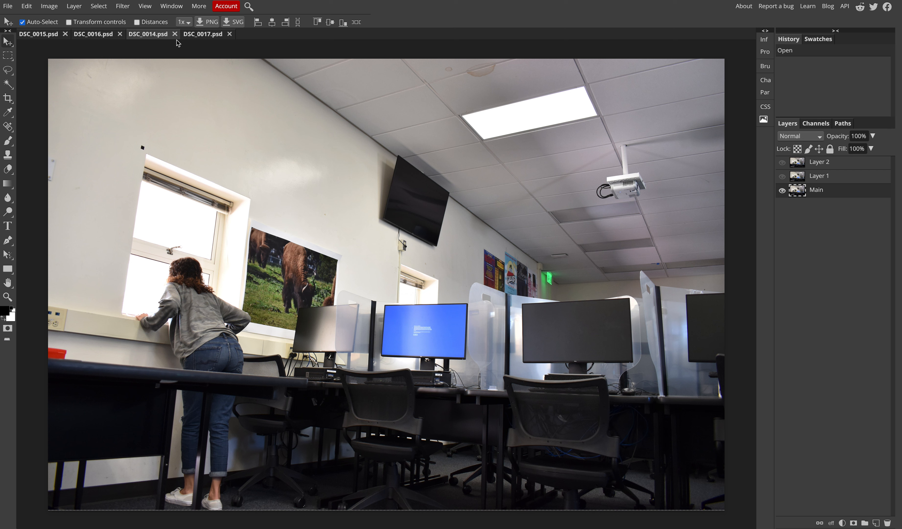
# Duplicate the seated photo's layer into DSC_0014 as the new top layer
pyautogui.click(37, 33)
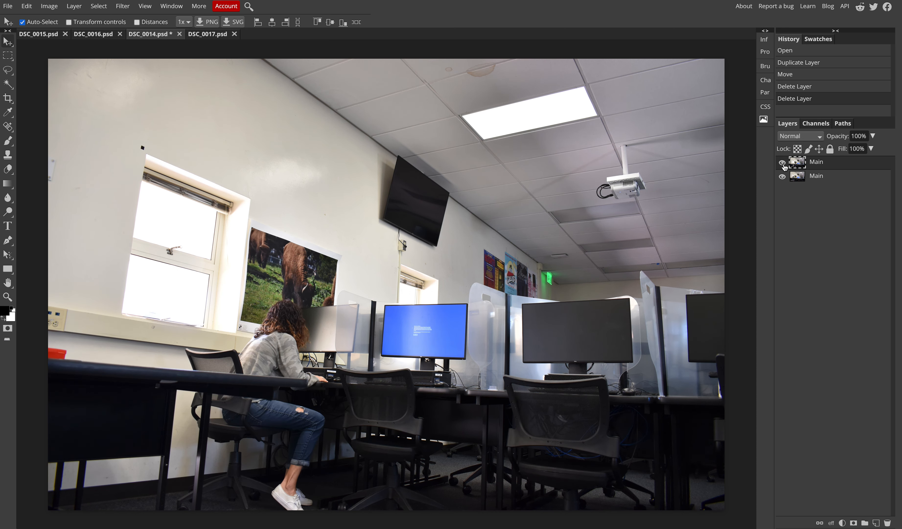
pyautogui.moveTo(826, 174)
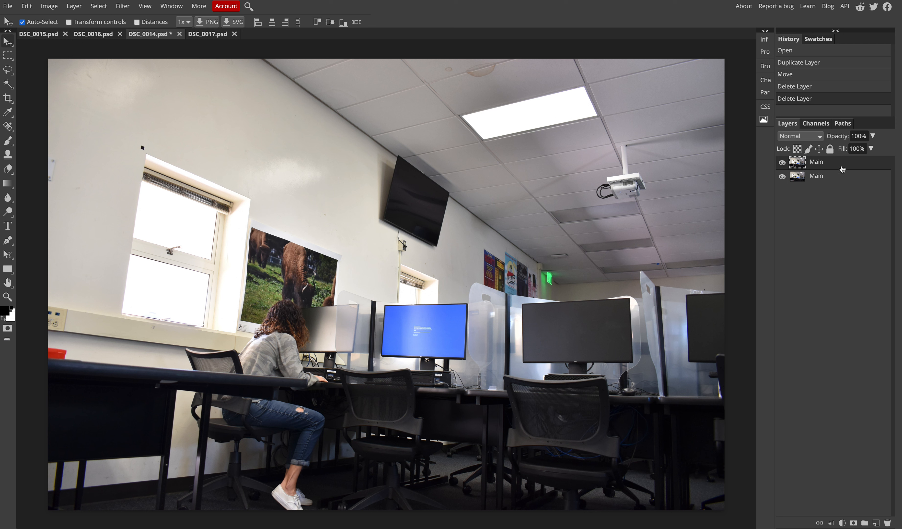
pyautogui.moveTo(842, 187)
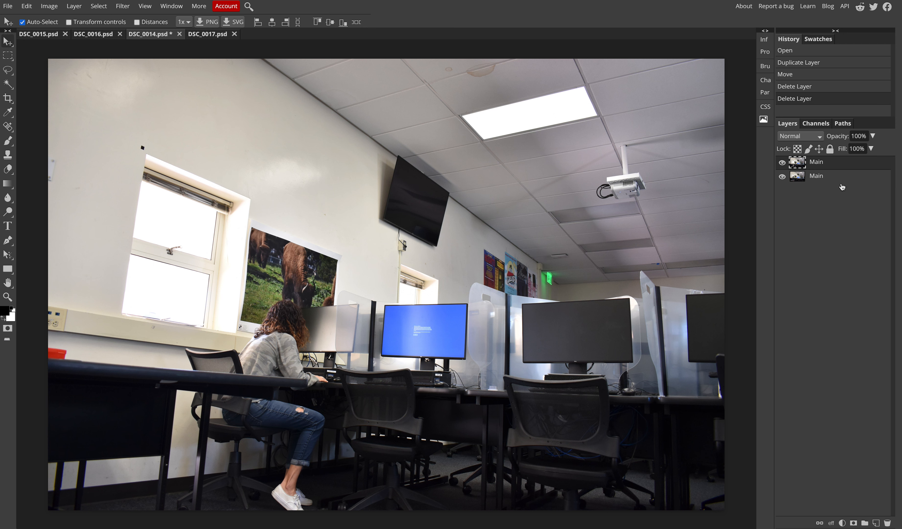
pyautogui.moveTo(833, 166)
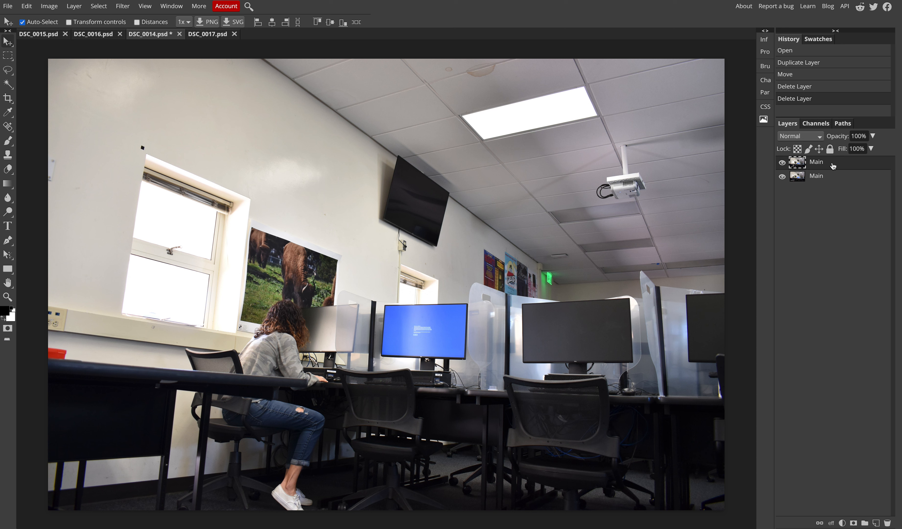
pyautogui.moveTo(833, 165)
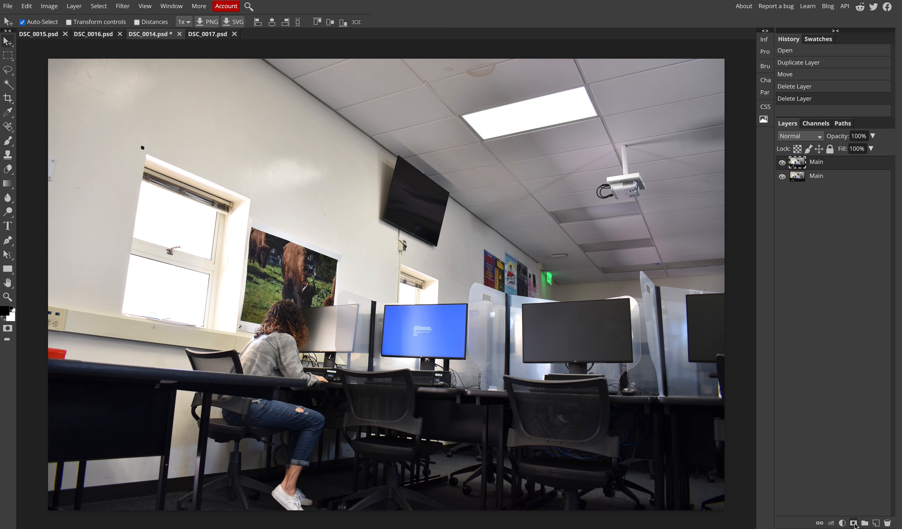
# Mask the seated-shot layer and set up a Brush with 0% hardness
pyautogui.click(854, 522)
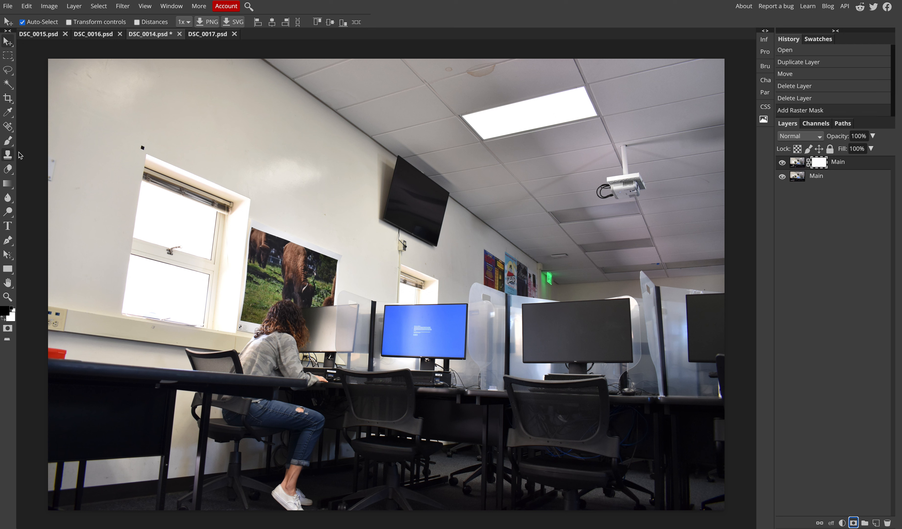
pyautogui.click(7, 141)
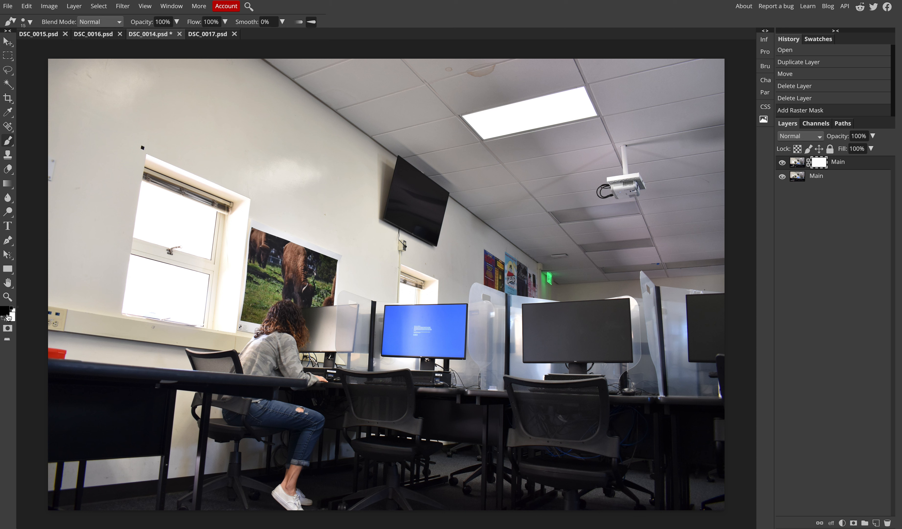
pyautogui.click(27, 22)
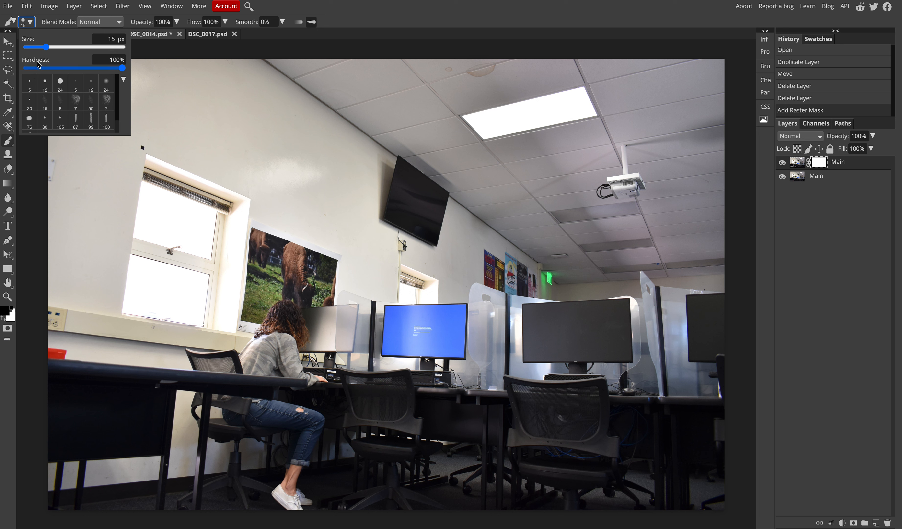
pyautogui.moveTo(121, 67); pyautogui.dragTo(27, 67)
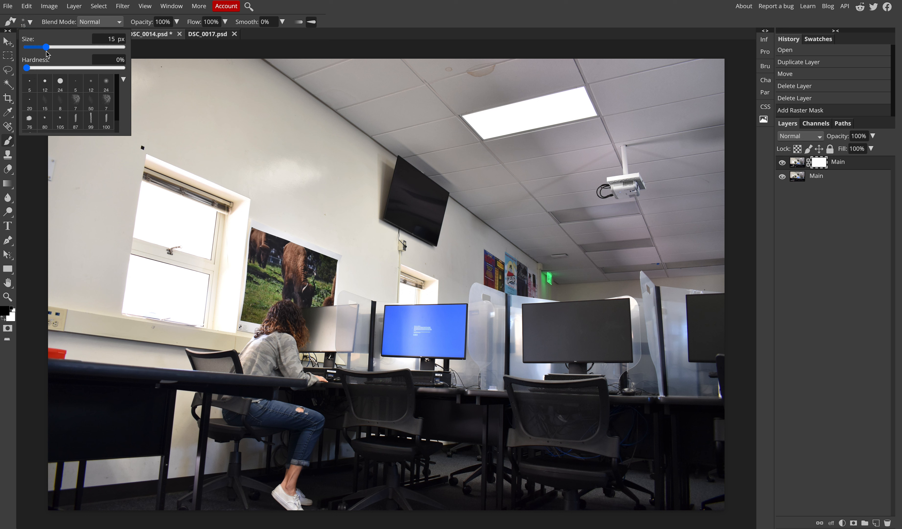
pyautogui.moveTo(46, 47); pyautogui.dragTo(69, 46)
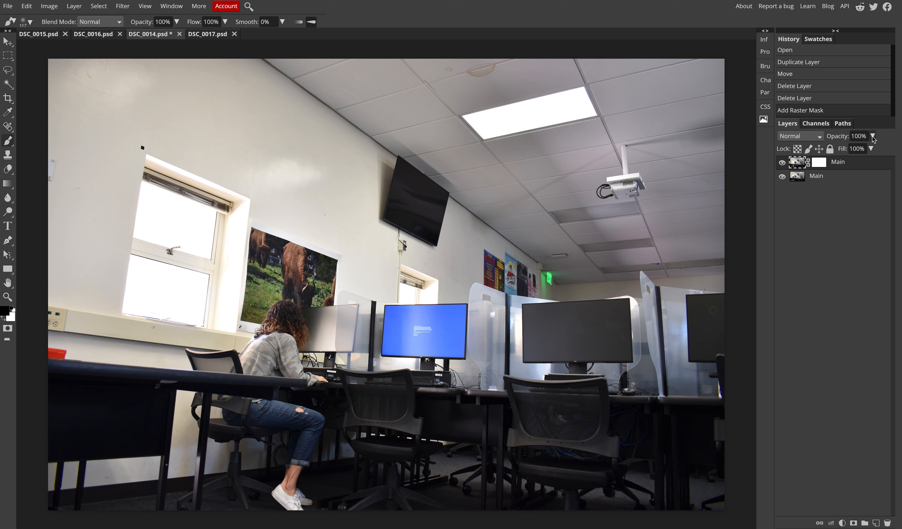
# Lower the seated-shot layer's opacity to about 63% so both shots show
pyautogui.moveTo(873, 149); pyautogui.dragTo(844, 149)
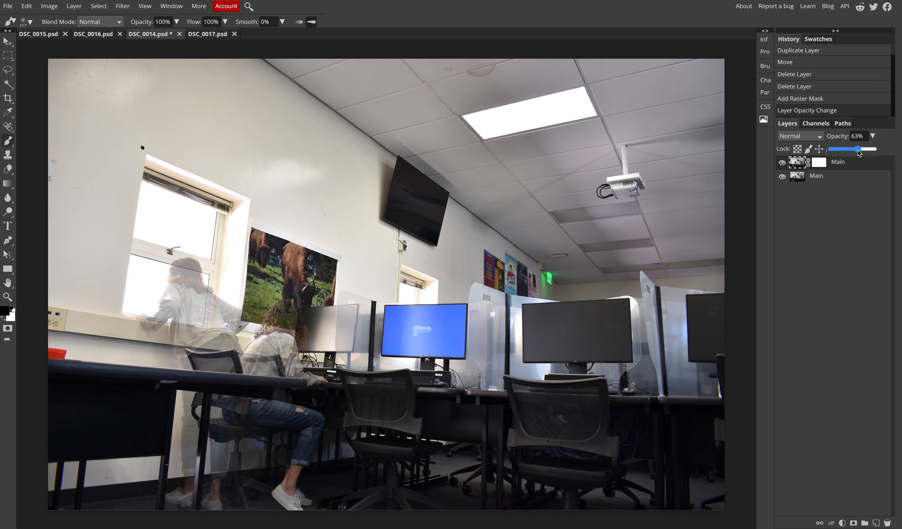
pyautogui.moveTo(859, 149); pyautogui.dragTo(844, 149)
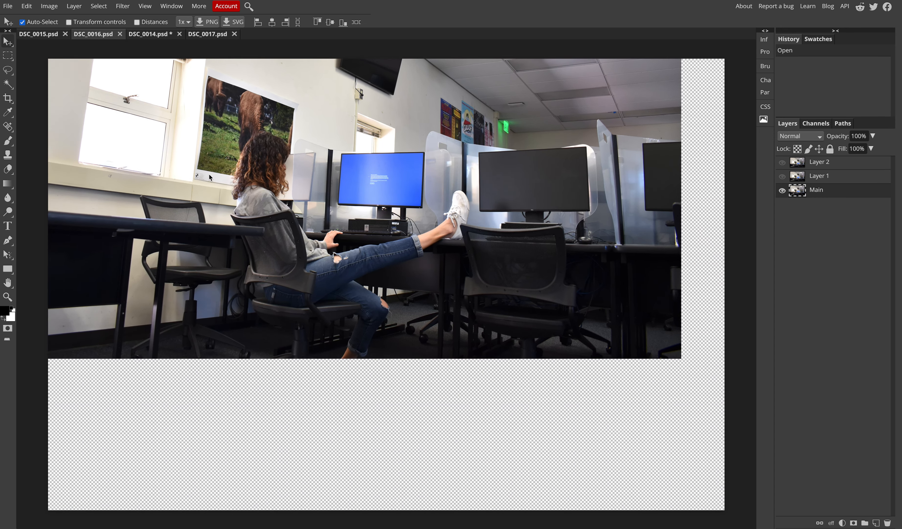
# Copy the feet-on-desk shot into DSC_0014 and select it as the new top layer
pyautogui.click(148, 33)
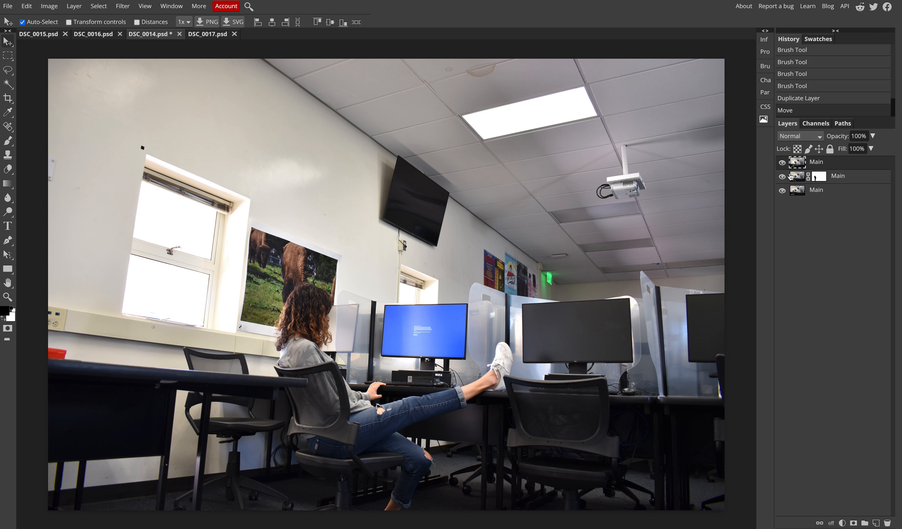
pyautogui.moveTo(831, 159)
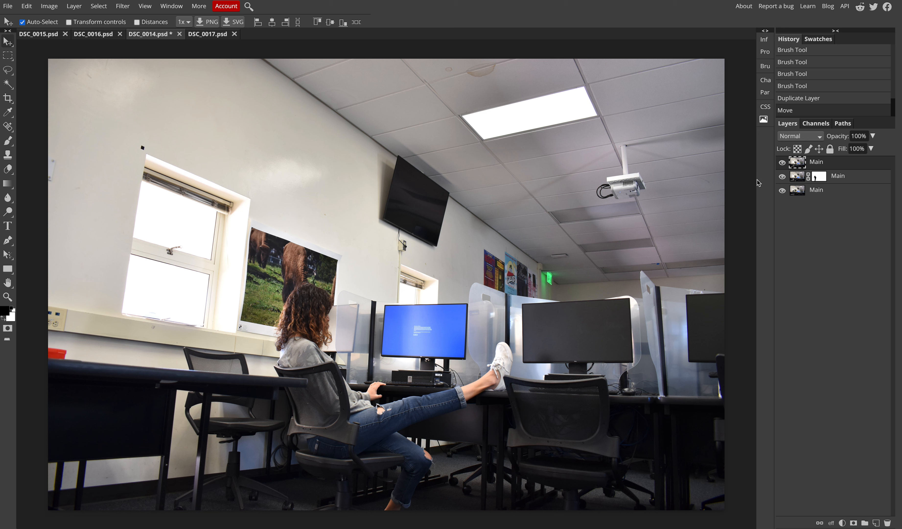
pyautogui.moveTo(821, 201)
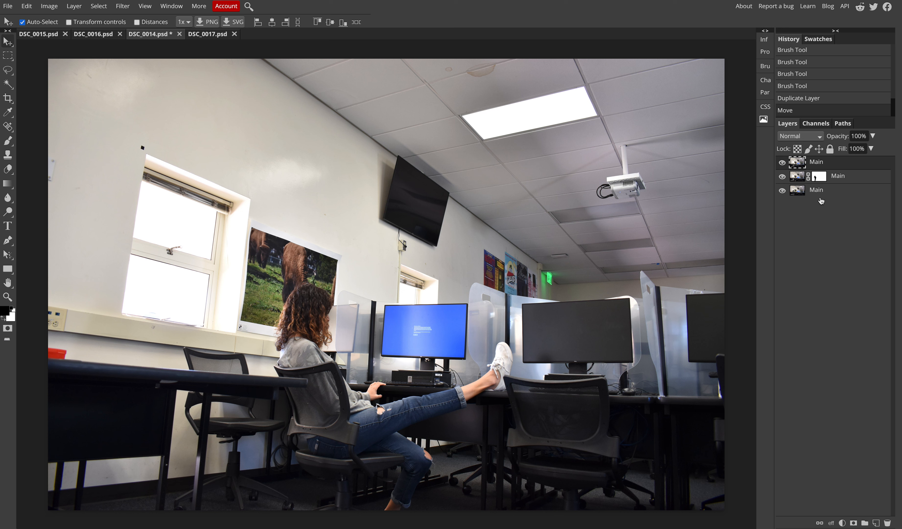
pyautogui.moveTo(364, 268)
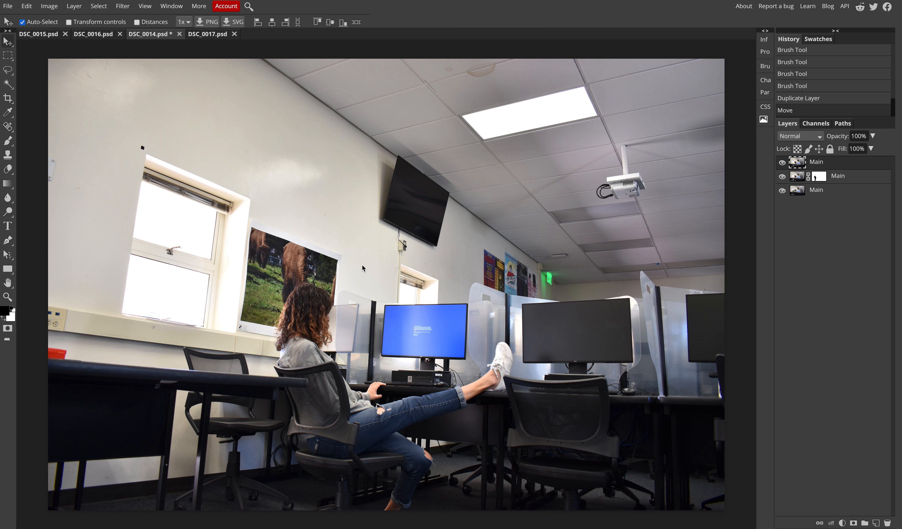
pyautogui.moveTo(627, 361)
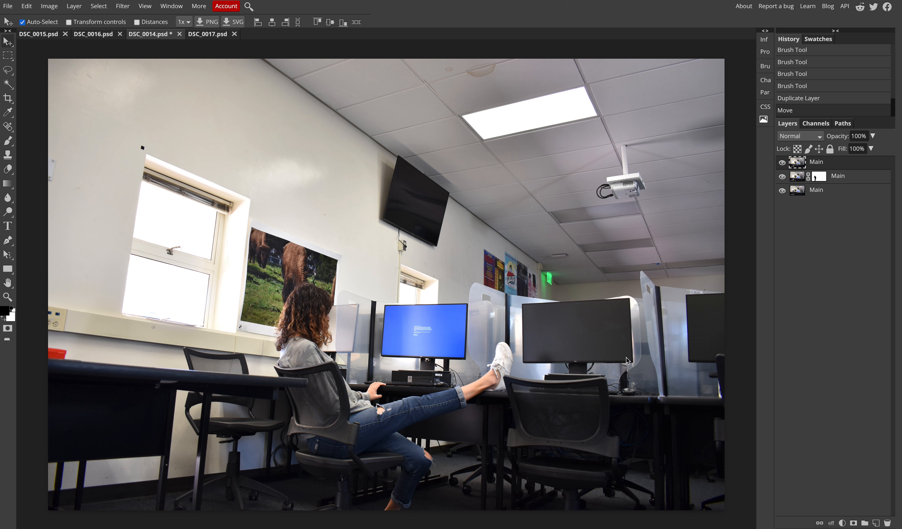
pyautogui.moveTo(419, 427)
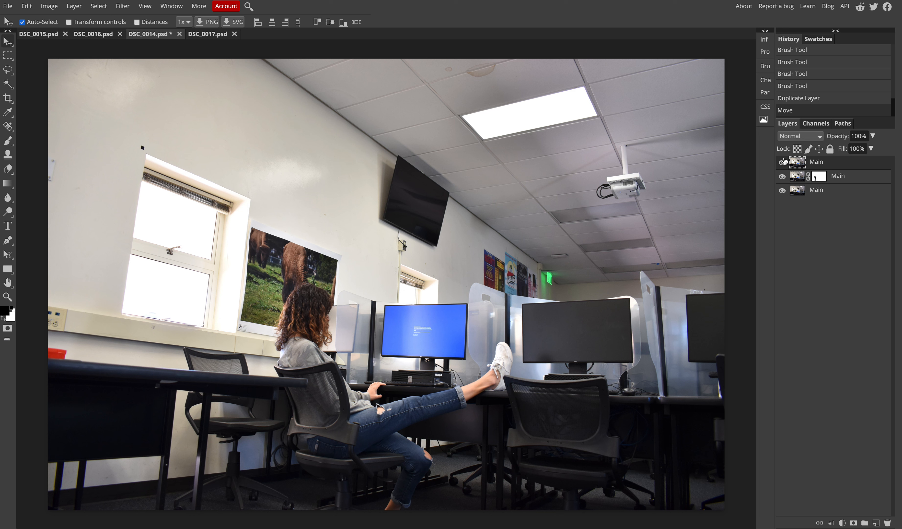
pyautogui.click(781, 161)
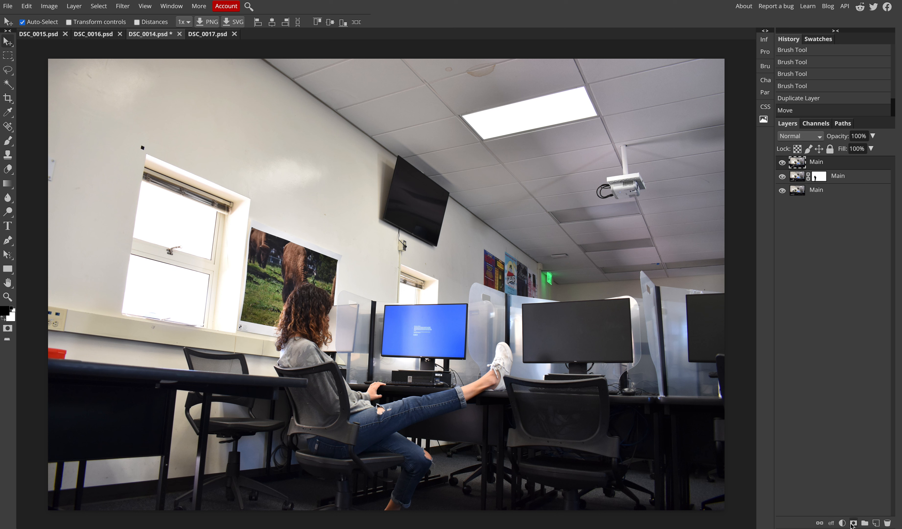
# Mask the feet-on-desk layer at about 43% opacity and paint the girl at the window solid
pyautogui.click(853, 522)
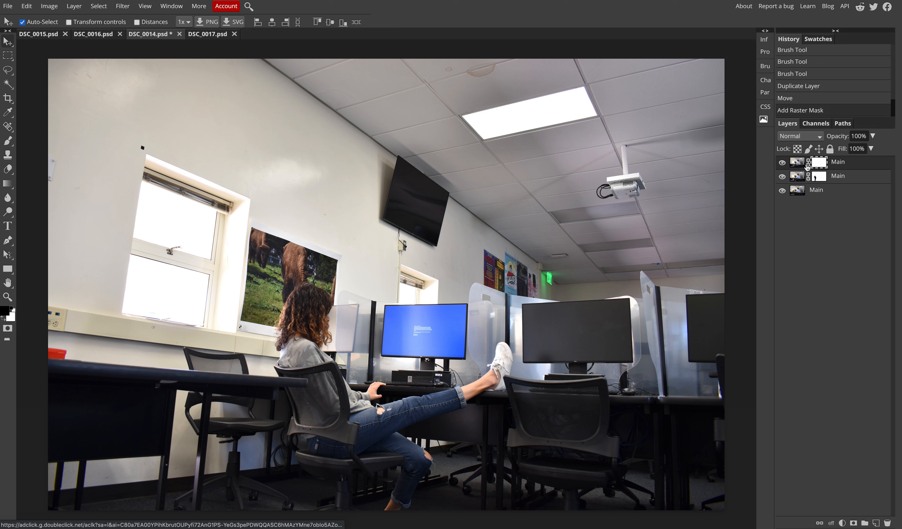
pyautogui.moveTo(874, 149); pyautogui.dragTo(852, 148)
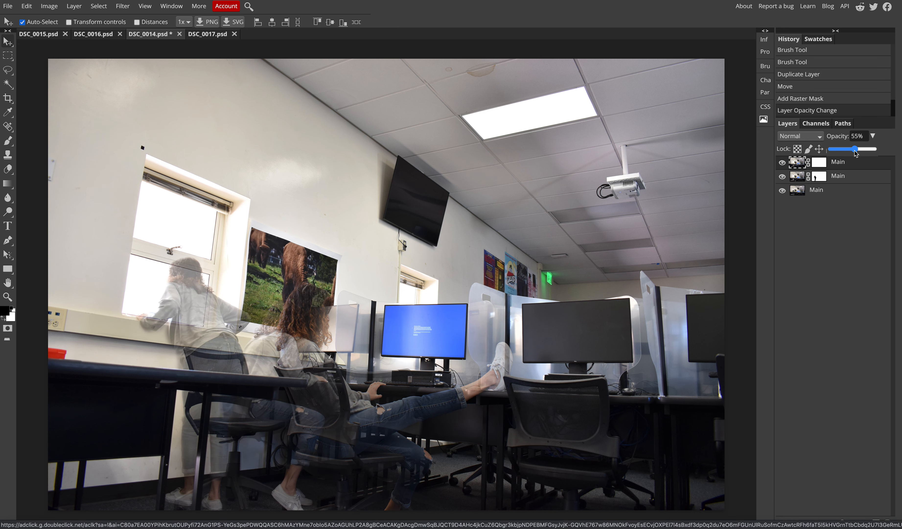
pyautogui.moveTo(857, 149); pyautogui.dragTo(842, 148)
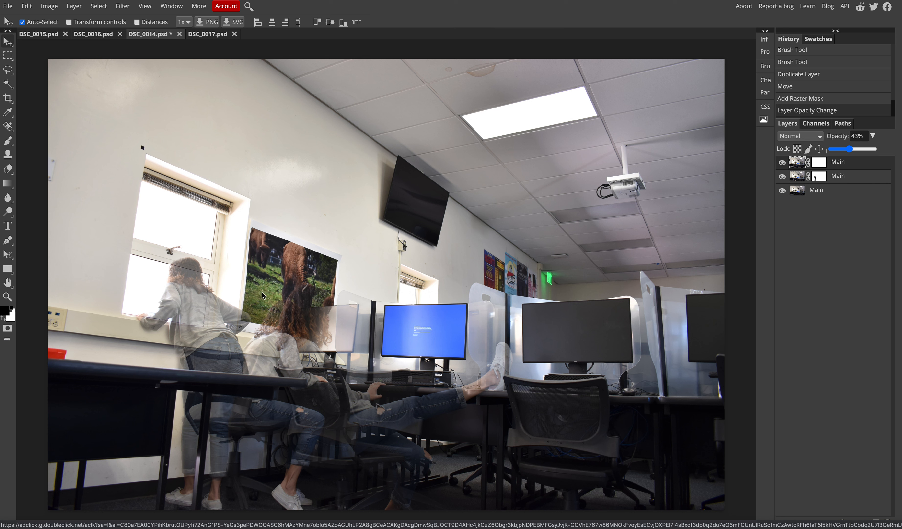
pyautogui.moveTo(384, 379)
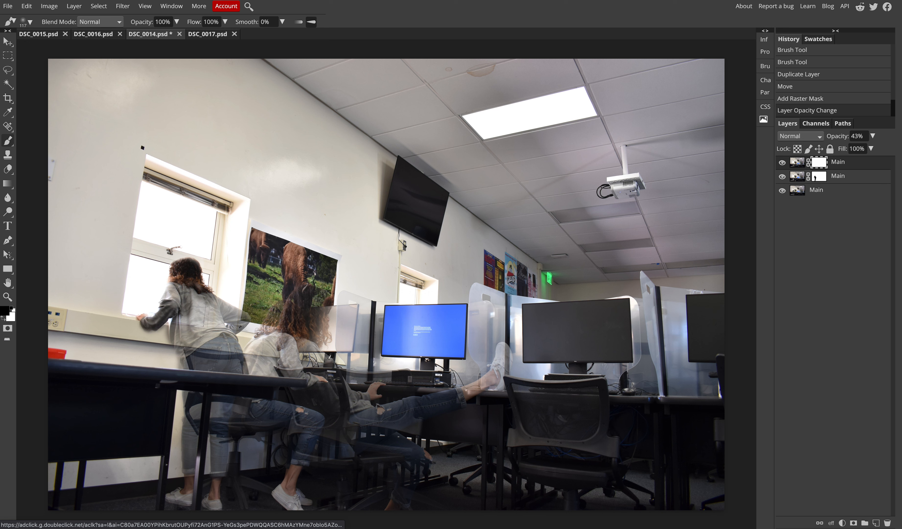
pyautogui.moveTo(179, 310); pyautogui.dragTo(201, 345)
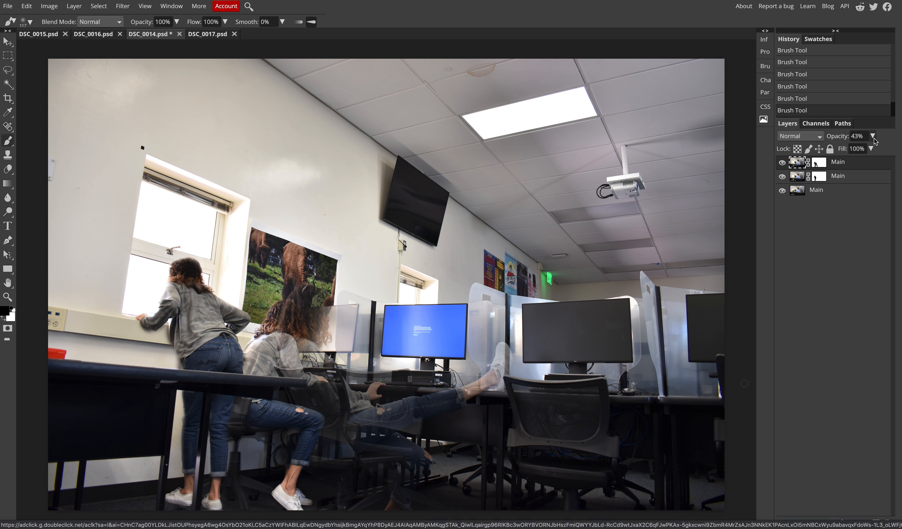
# Restore the feet-on-desk layer to 100% opacity
pyautogui.moveTo(846, 149); pyautogui.dragTo(888, 148)
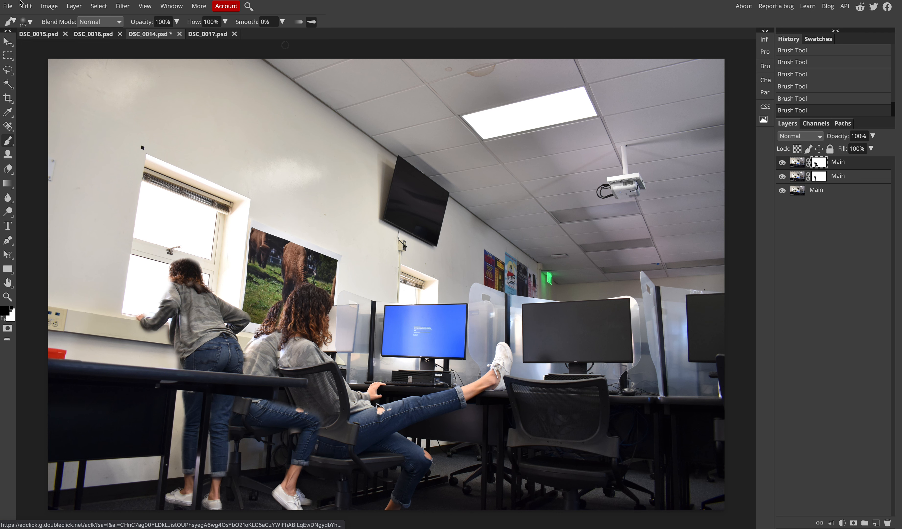
# Copy the DSC_0017 shot into DSC_0014 as a top layer faded to about 38% opacity
pyautogui.click(207, 34)
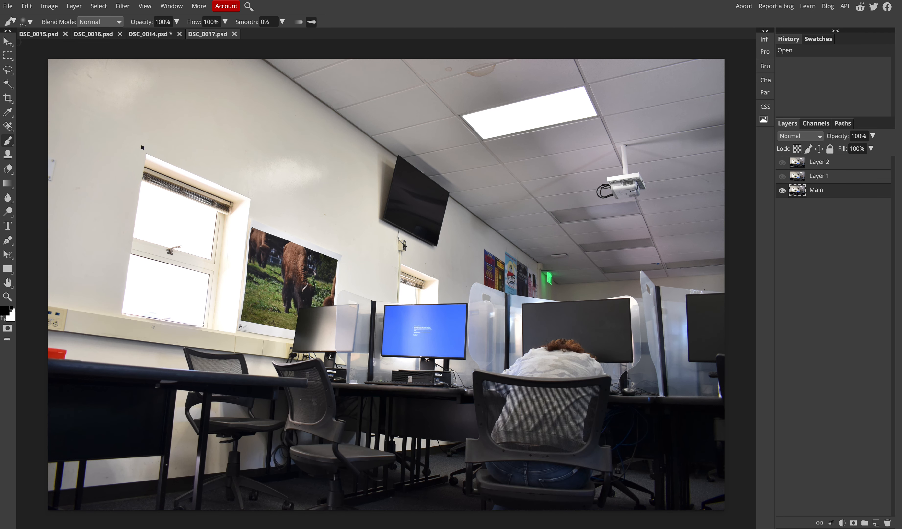
pyautogui.click(7, 42)
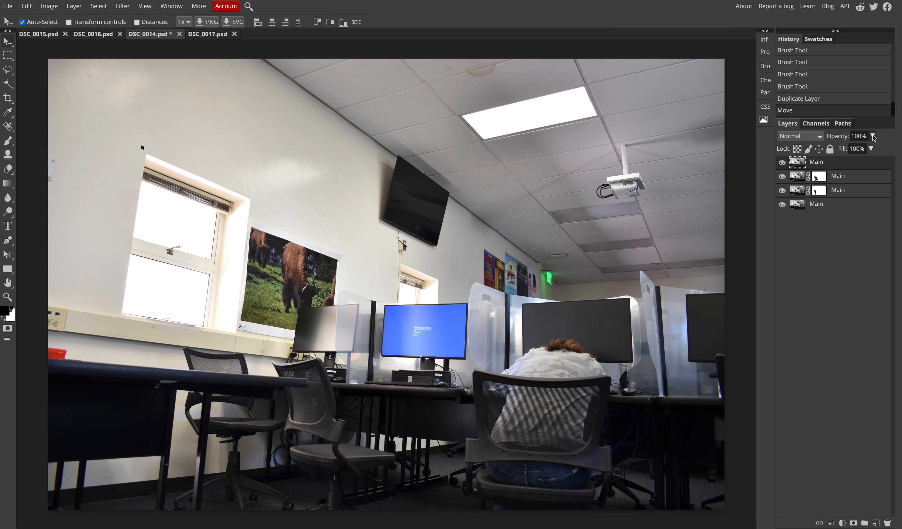
pyautogui.moveTo(873, 149); pyautogui.dragTo(843, 149)
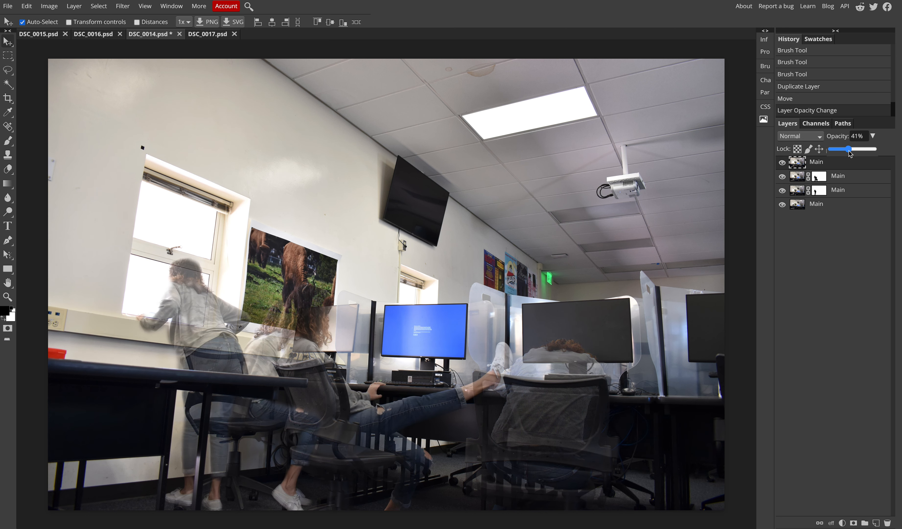
pyautogui.moveTo(849, 149); pyautogui.dragTo(842, 149)
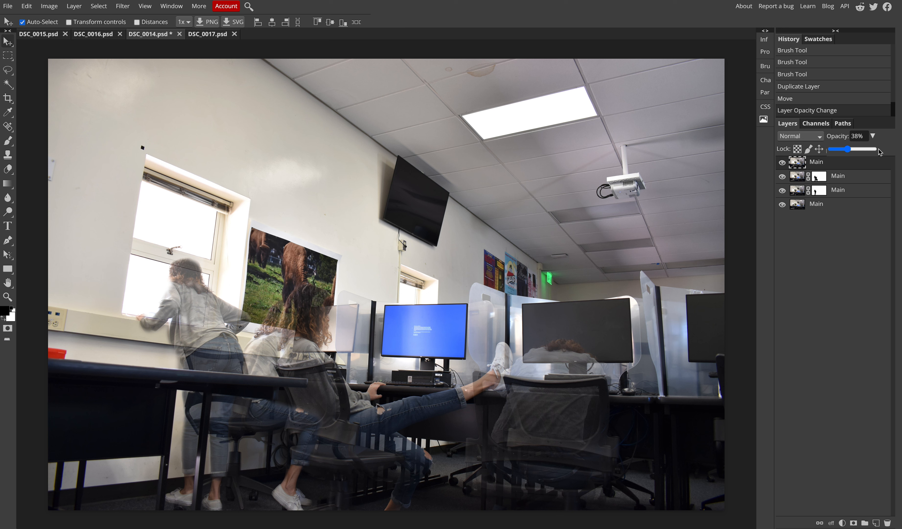
pyautogui.moveTo(834, 185)
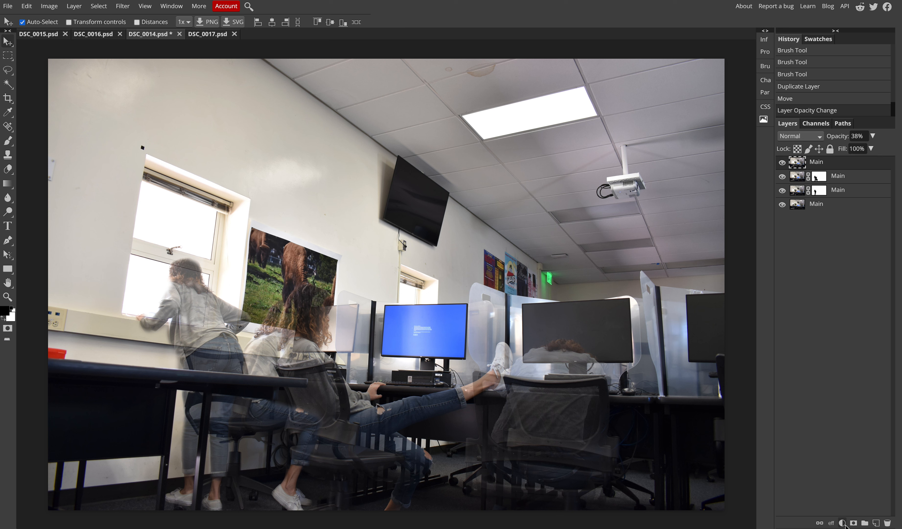
# Mask the DSC_0017 layer and paint the person at the right desk into view
pyautogui.click(852, 522)
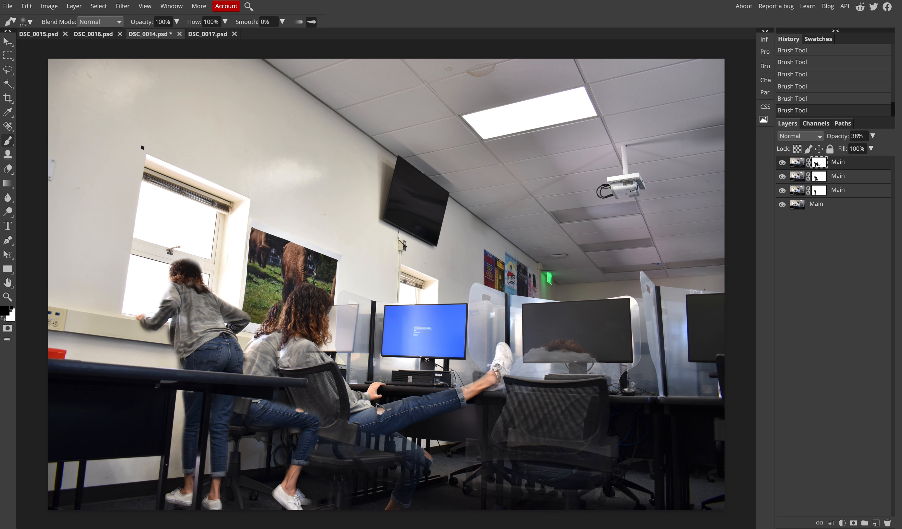
pyautogui.click(491, 371)
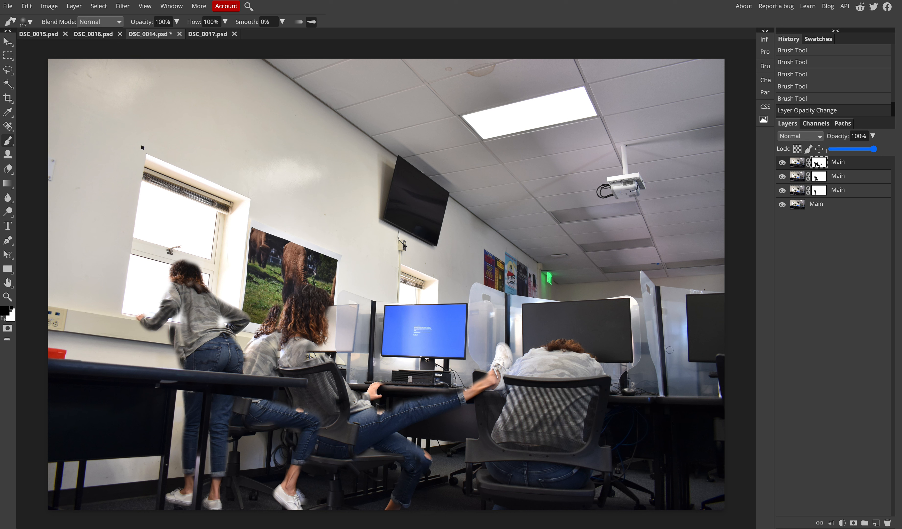
# Refine the DSC_0017 layer mask edges with further brush strokes
pyautogui.click(820, 148)
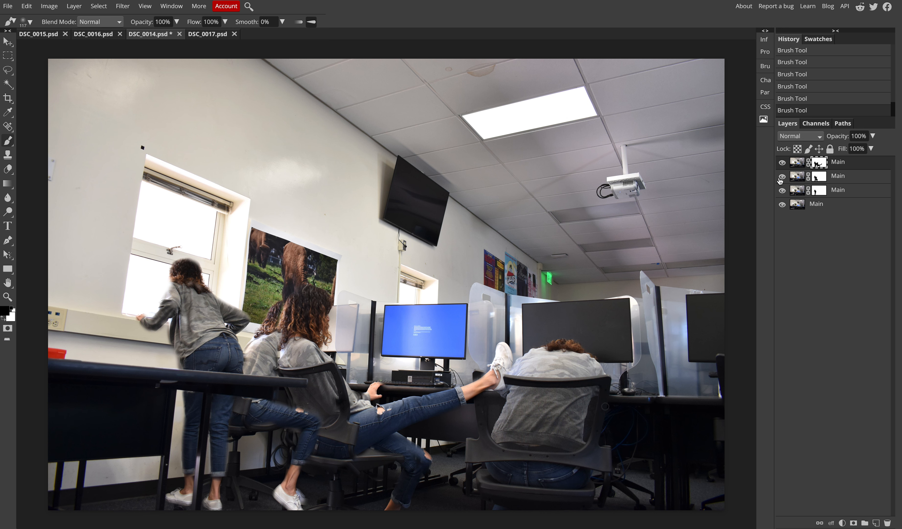
# Hide the feet-up and back-desk layers, leaving only the window and seated shots visible
pyautogui.click(782, 175)
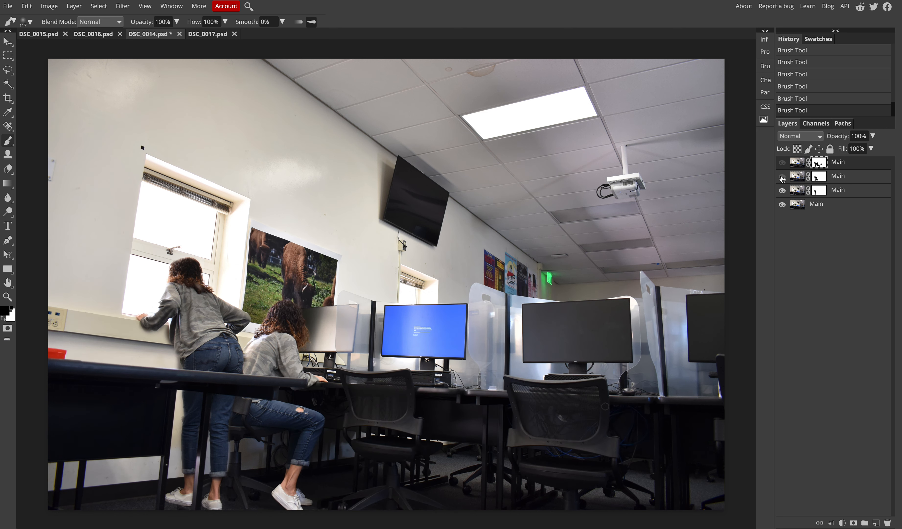
pyautogui.click(781, 177)
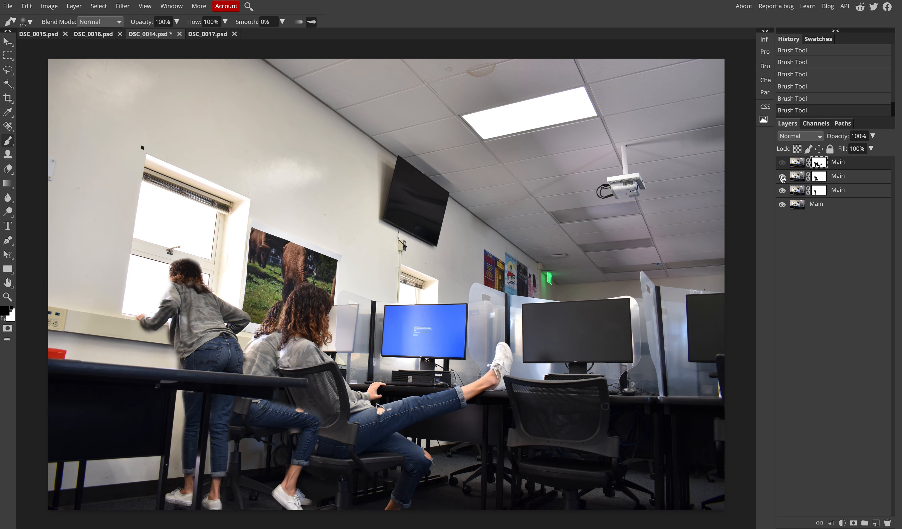
pyautogui.click(781, 176)
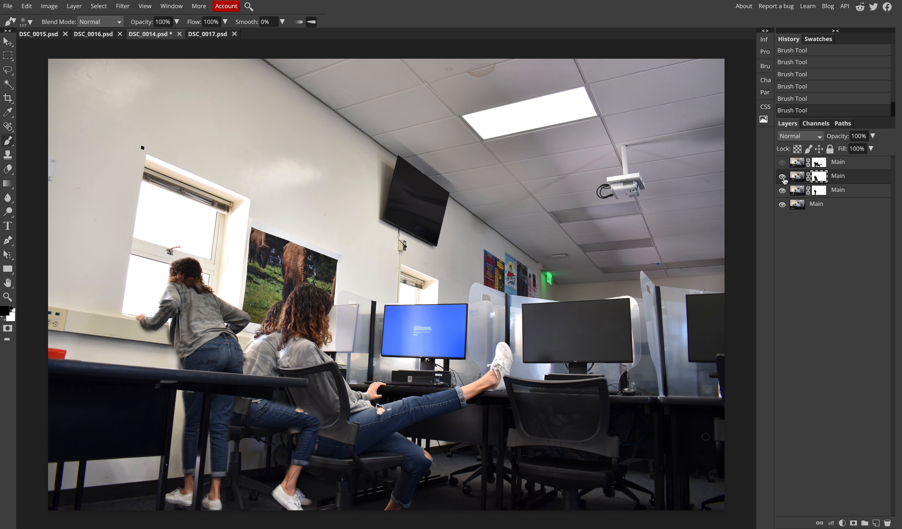
pyautogui.click(782, 190)
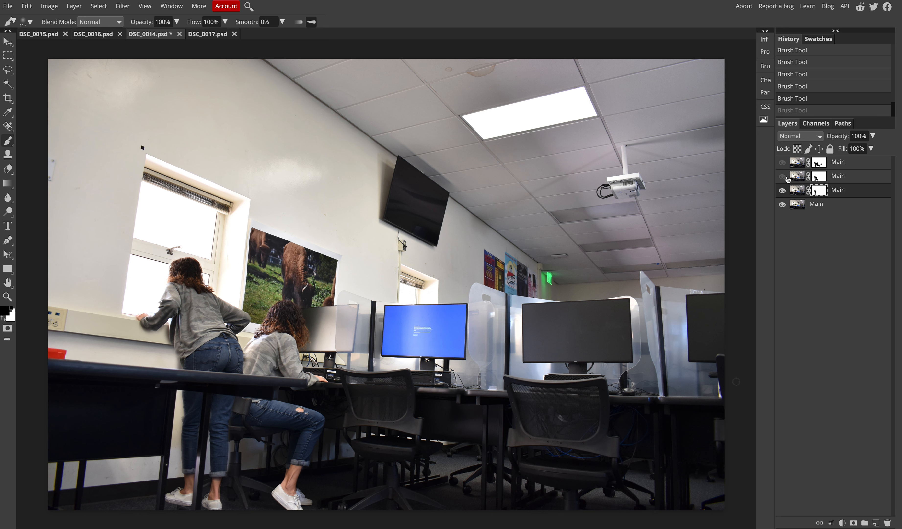
pyautogui.click(781, 175)
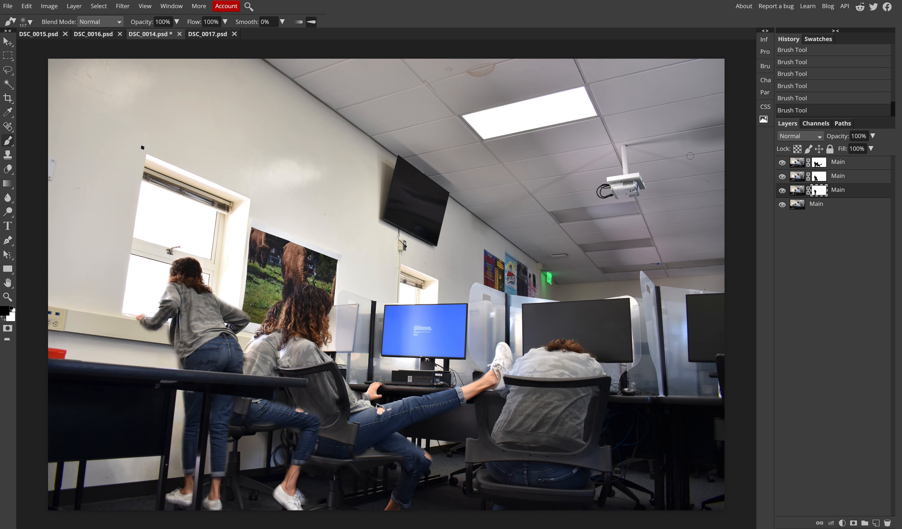
pyautogui.click(8, 6)
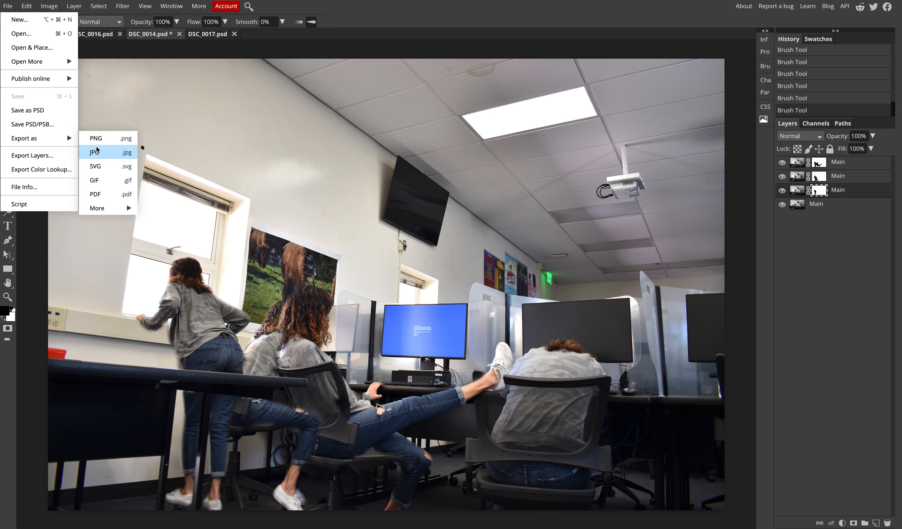
pyautogui.moveTo(104, 157)
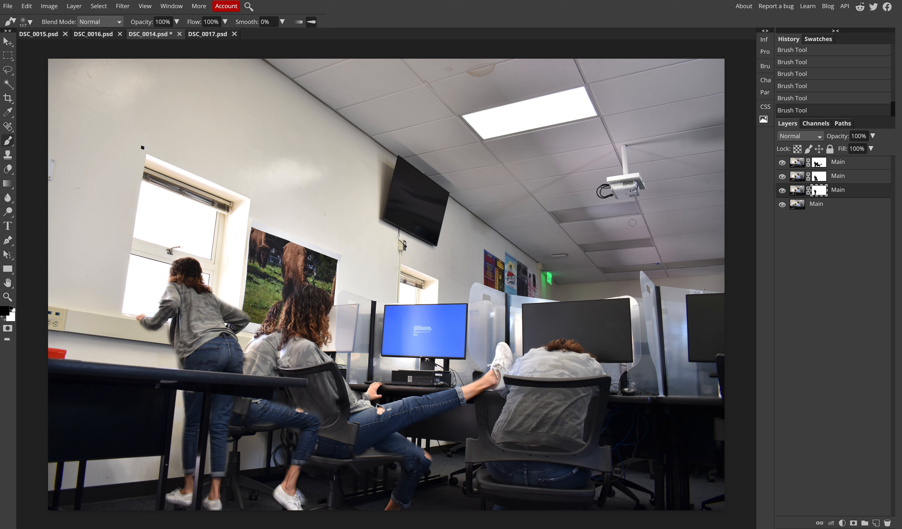
pyautogui.moveTo(868, 439)
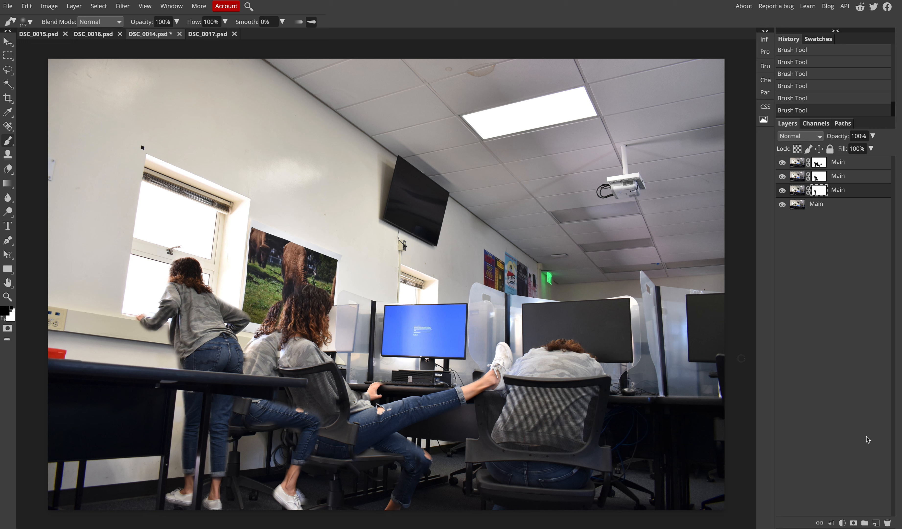